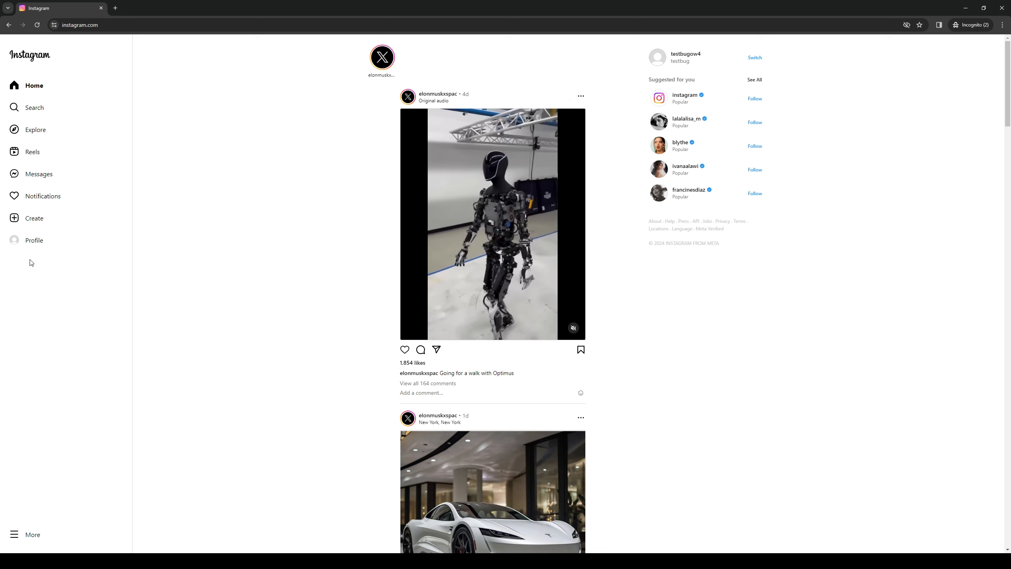
Go to your own Instagram profile from the sidebar.
left_click(33, 240)
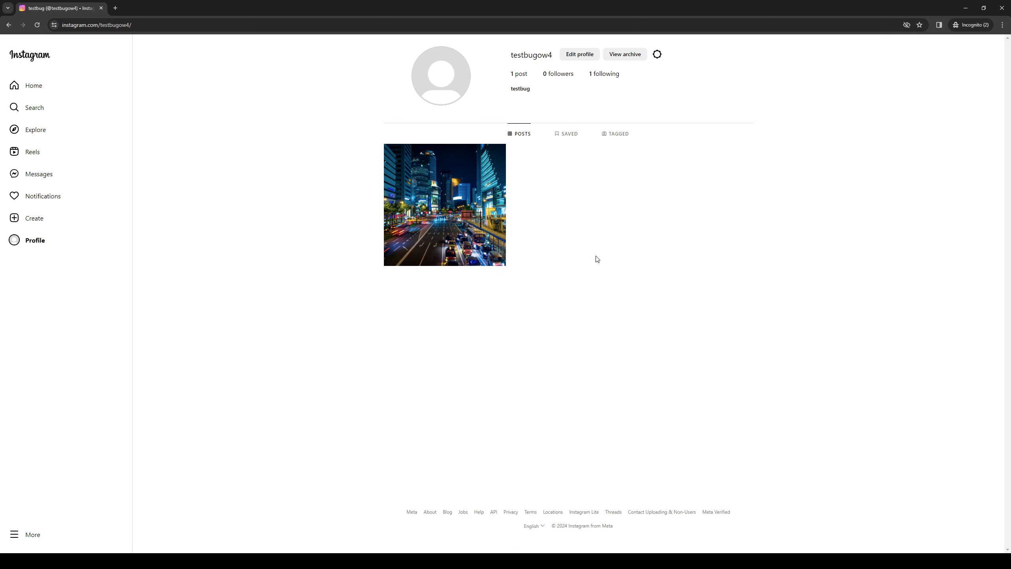
mouse_move(604, 74)
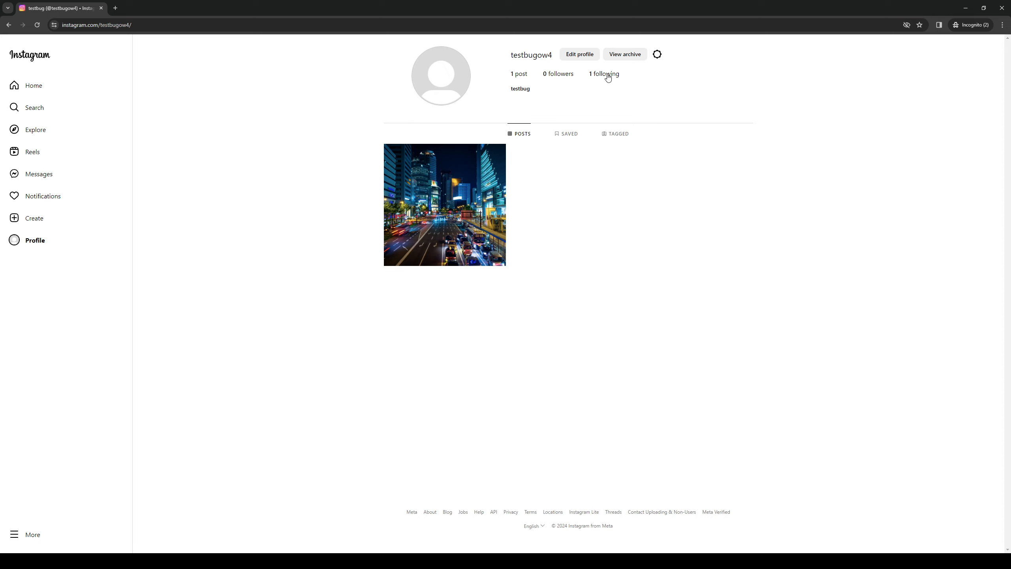
From the Following list, go to the profile of the one account you follow.
left_click(603, 73)
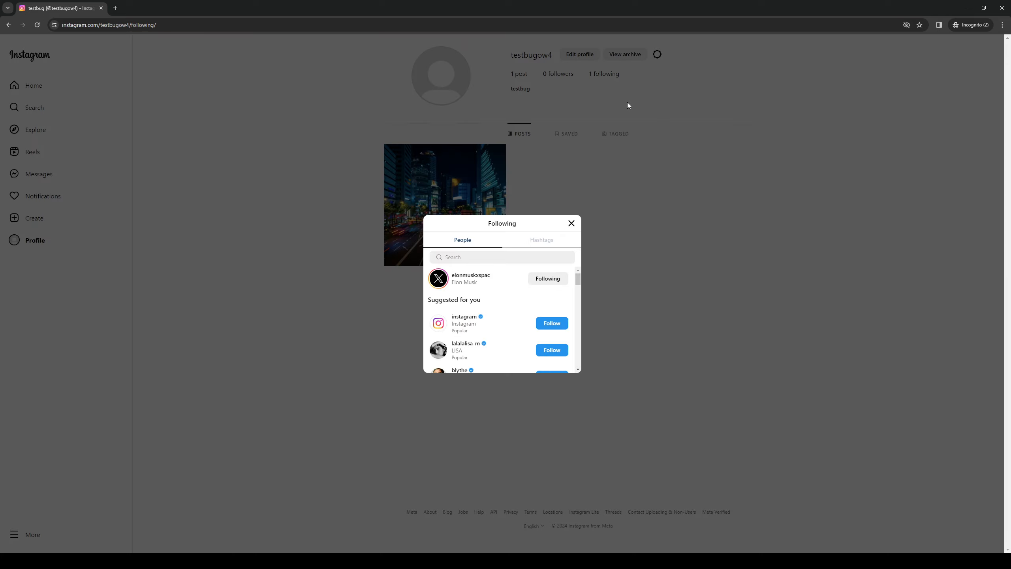
mouse_move(486, 279)
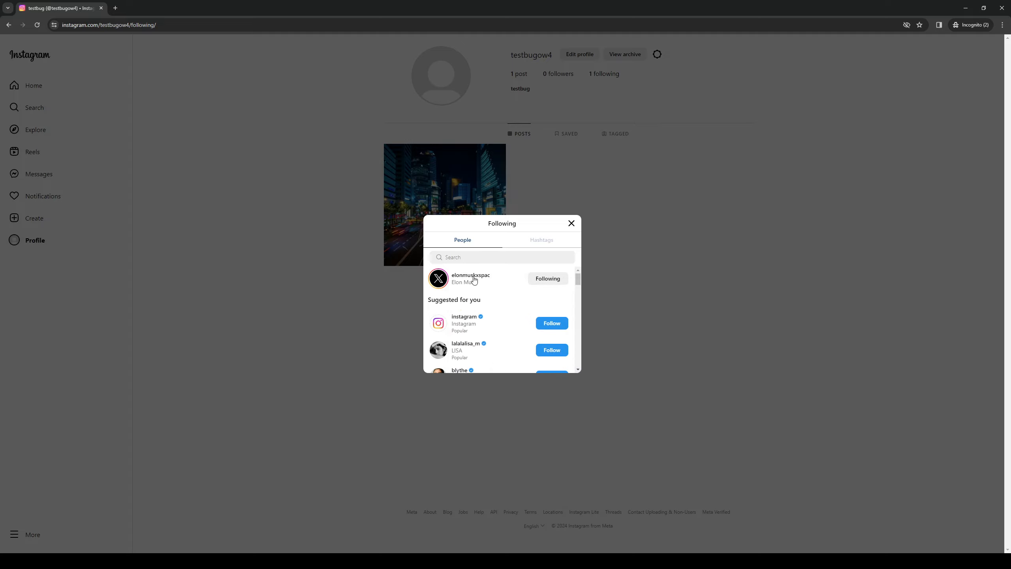
mouse_move(470, 278)
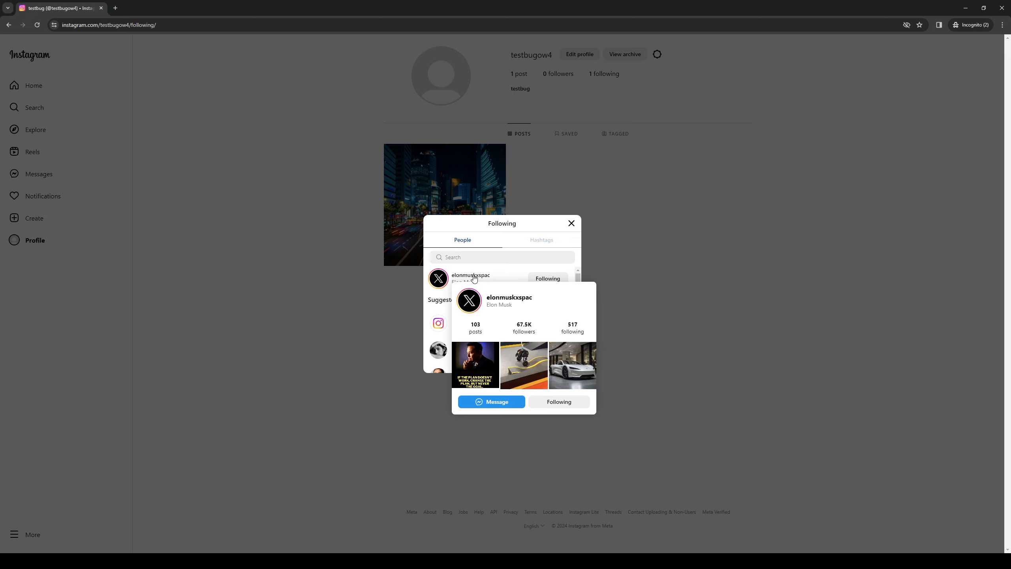
left_click(470, 276)
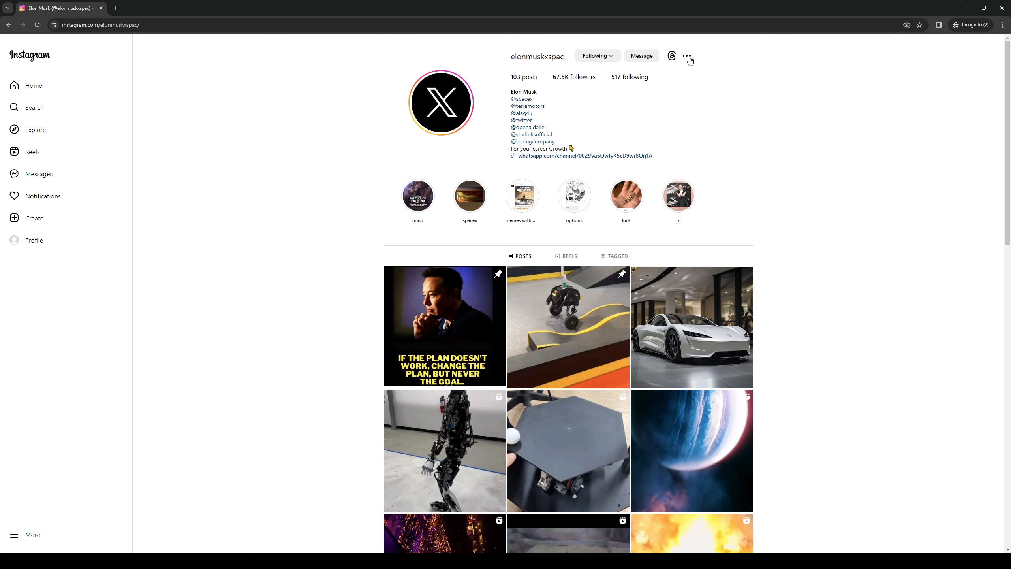
left_click(686, 56)
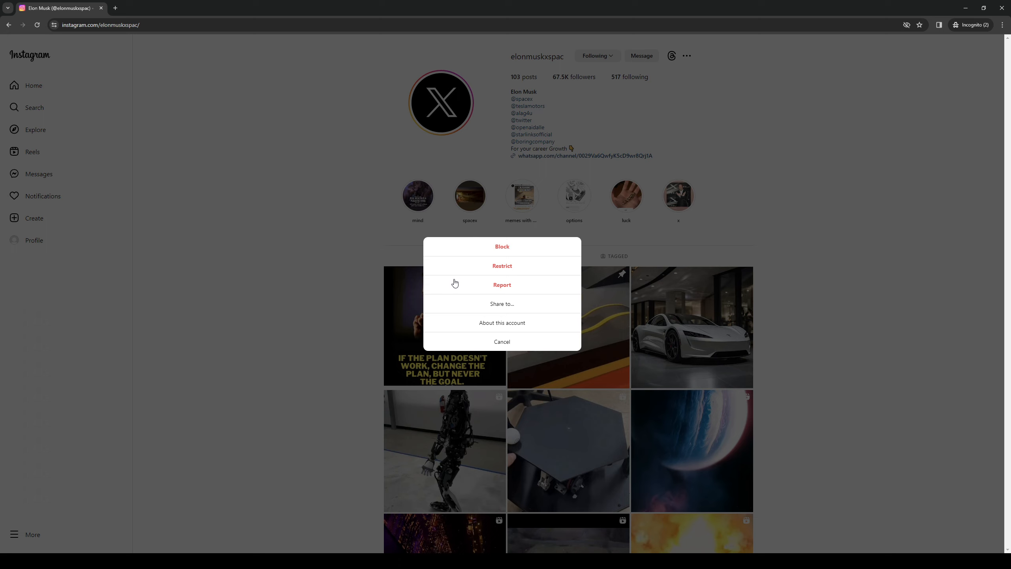
mouse_move(433, 292)
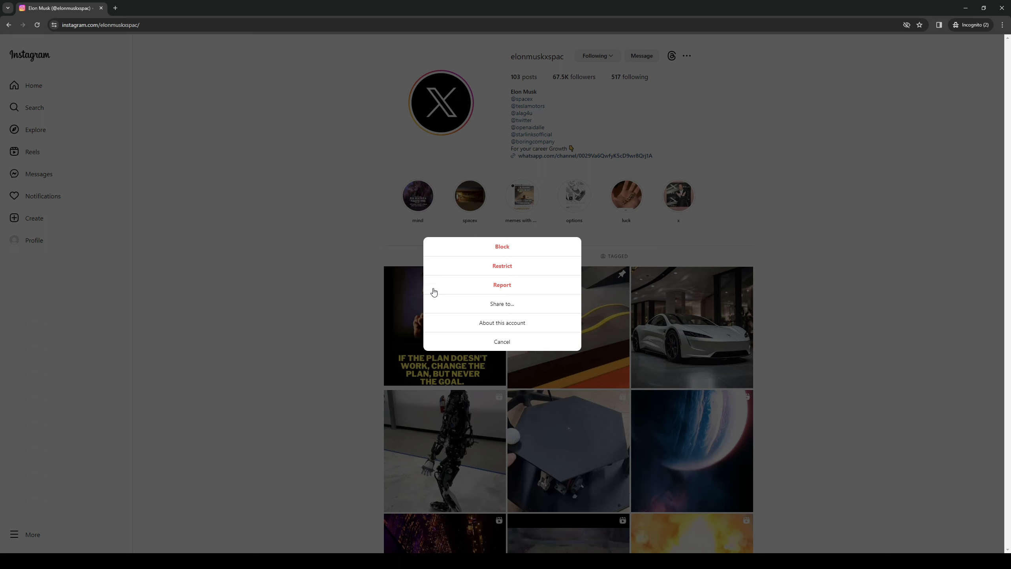
mouse_move(509, 296)
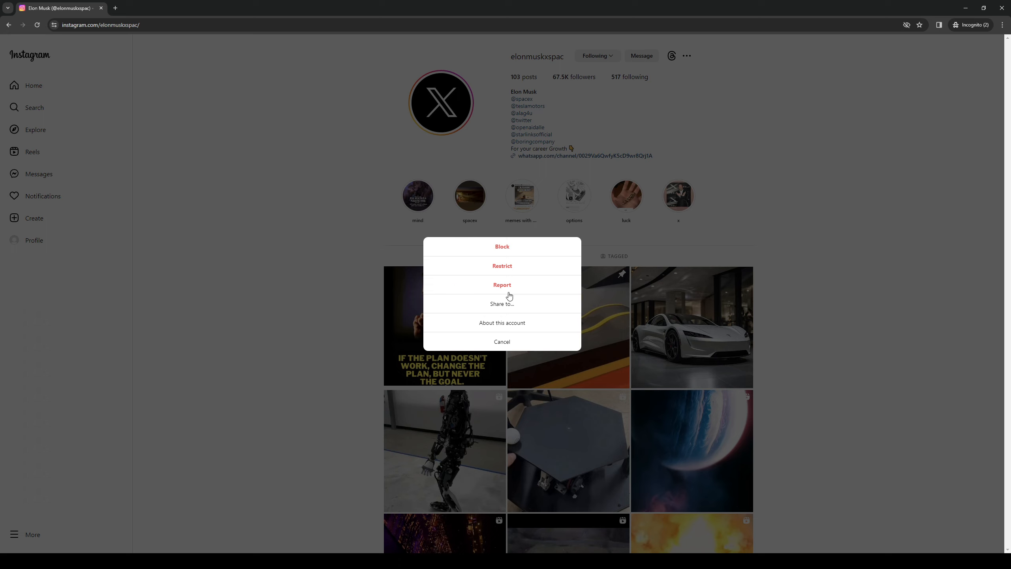
mouse_move(496, 294)
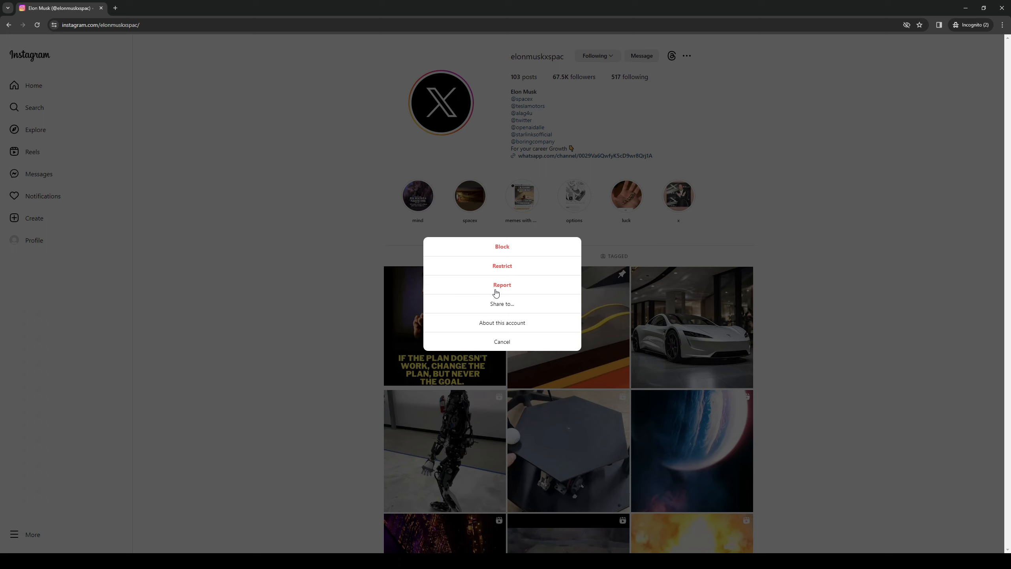
mouse_move(581, 297)
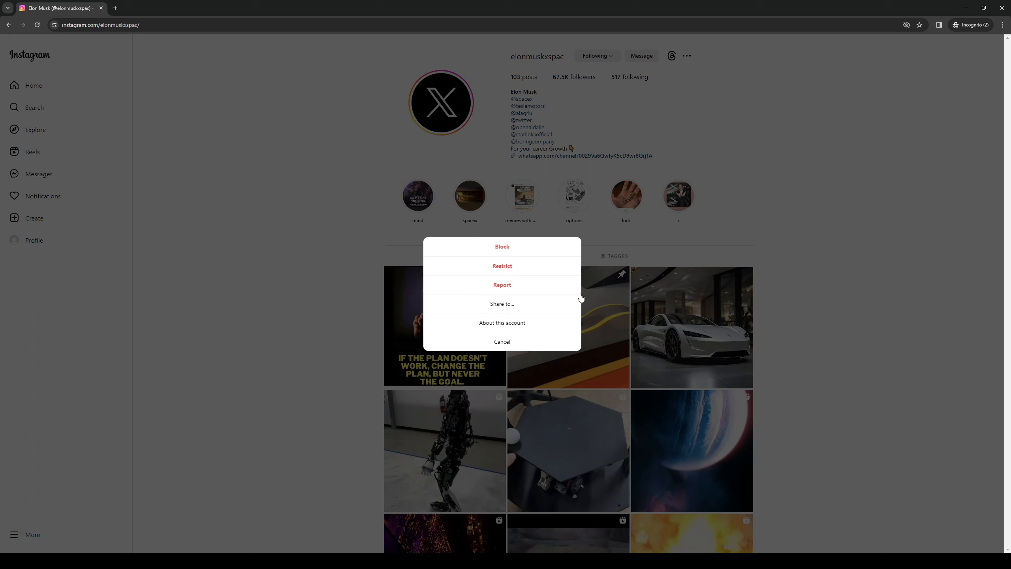
mouse_move(521, 312)
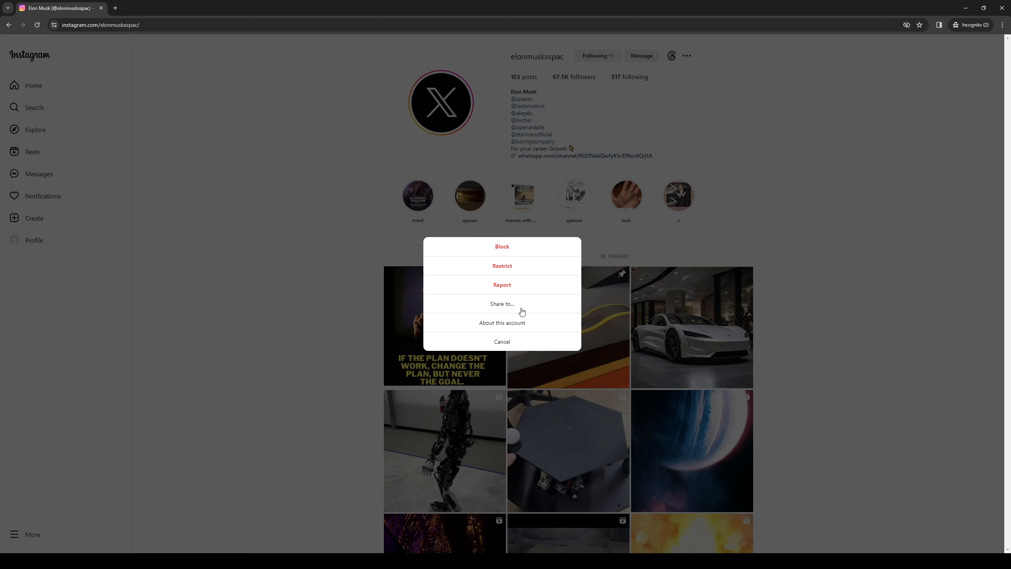
mouse_move(374, 237)
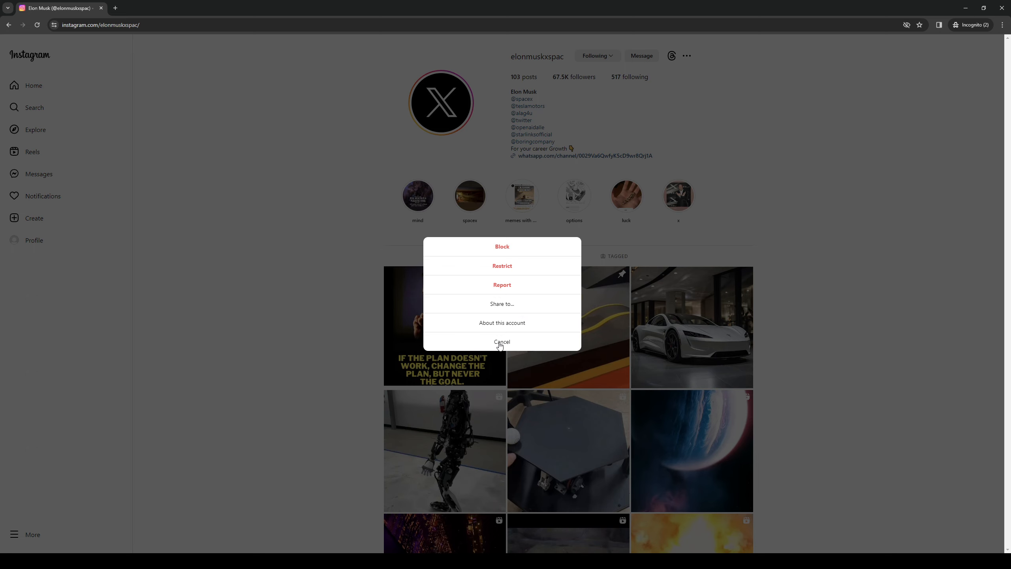
left_click(501, 342)
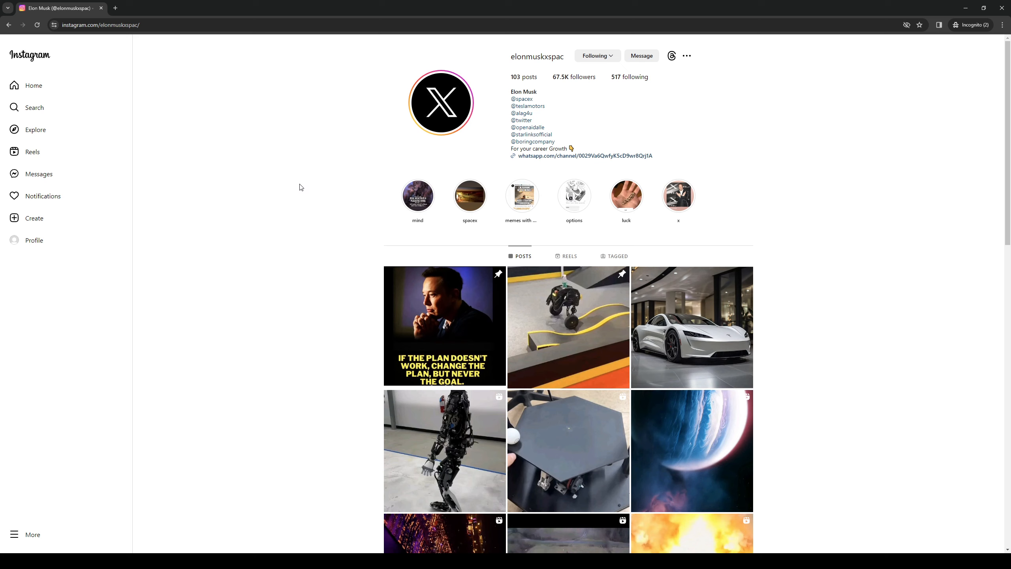
mouse_move(840, 235)
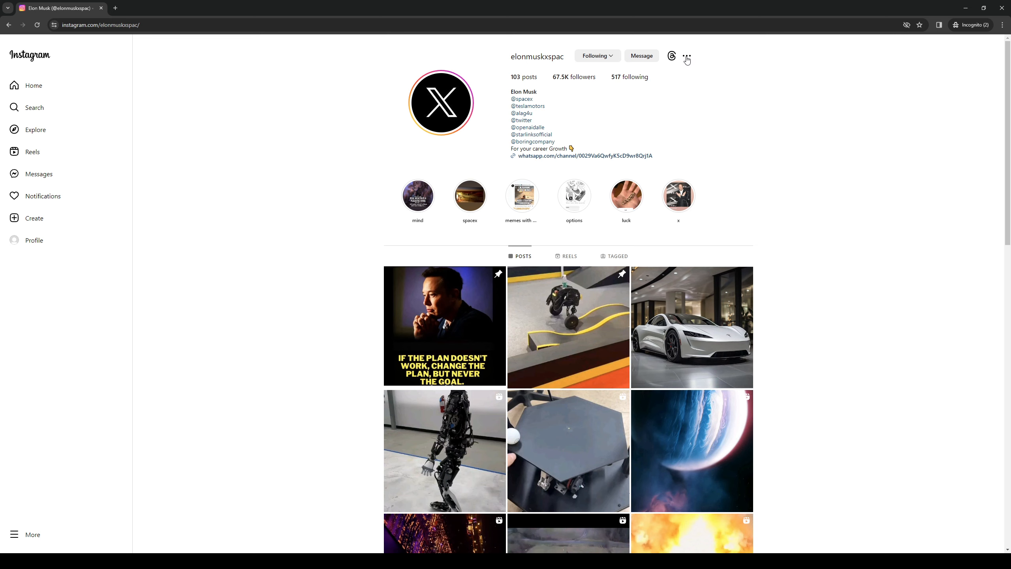
mouse_move(703, 58)
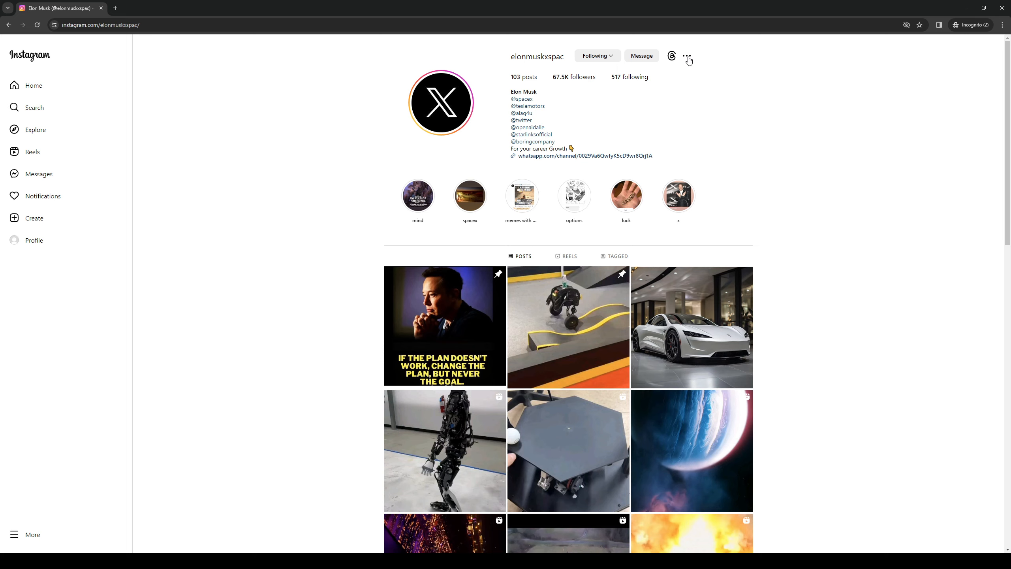
Bring up the followed account's options menu (block, restrict, report, share, about) again.
left_click(687, 56)
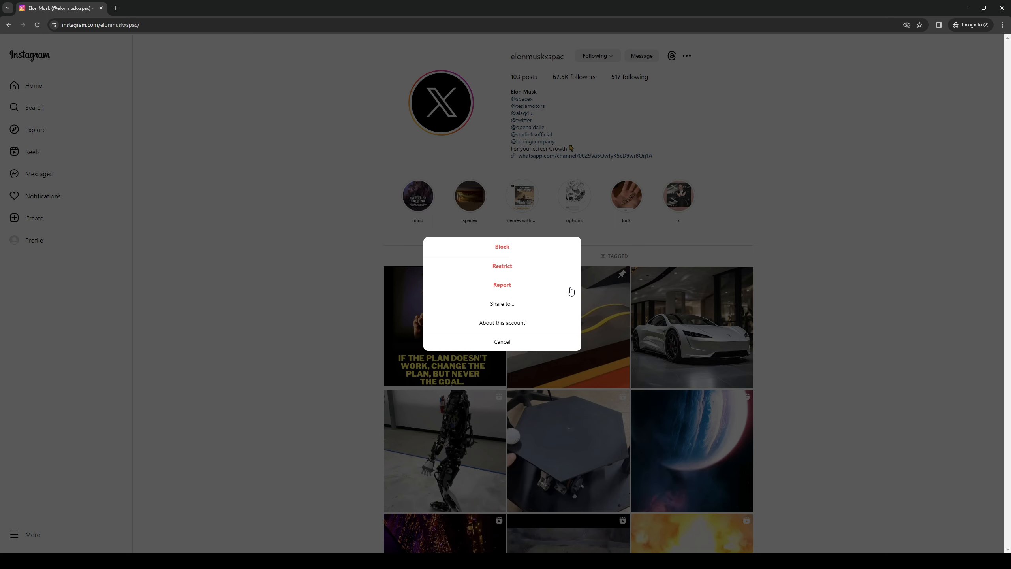
mouse_move(274, 269)
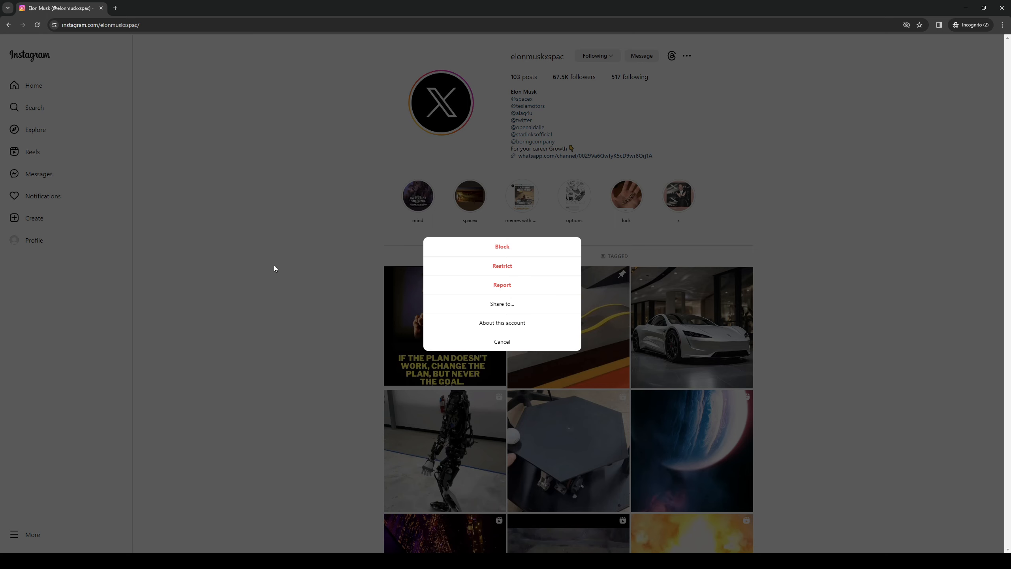
Dismiss the options menu to return to the followed account's profile.
left_click(502, 342)
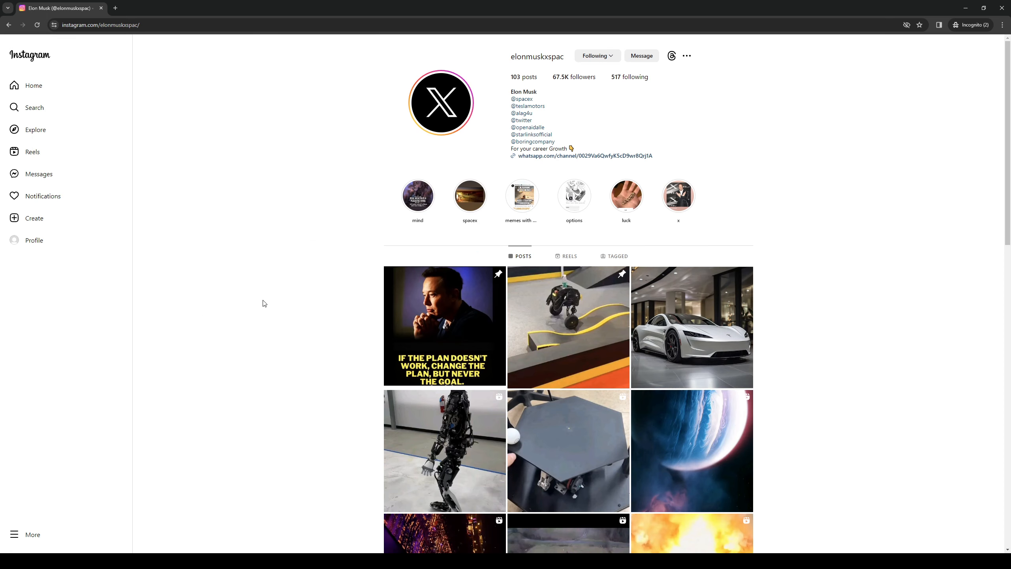
mouse_move(522, 396)
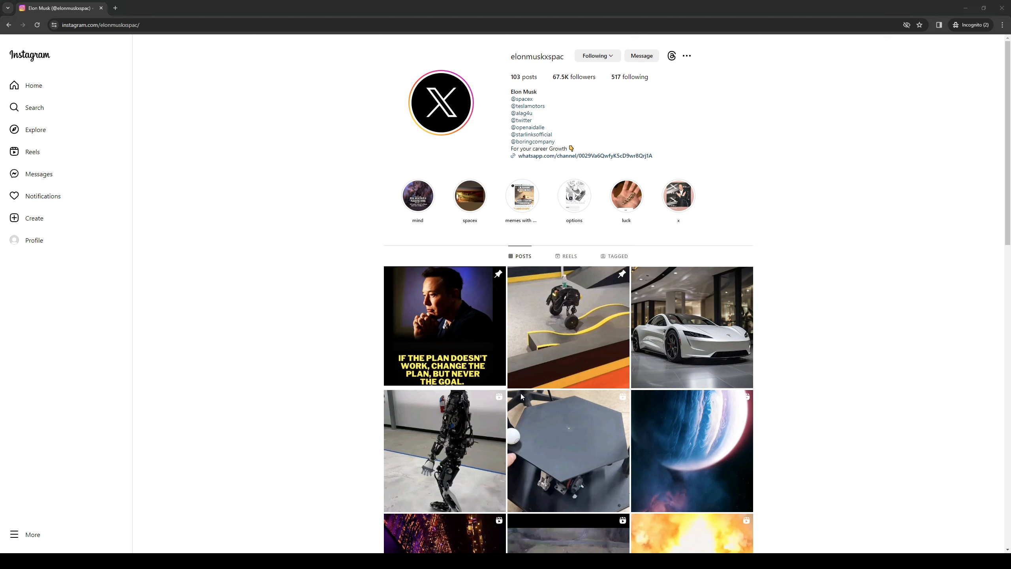
mouse_move(478, 300)
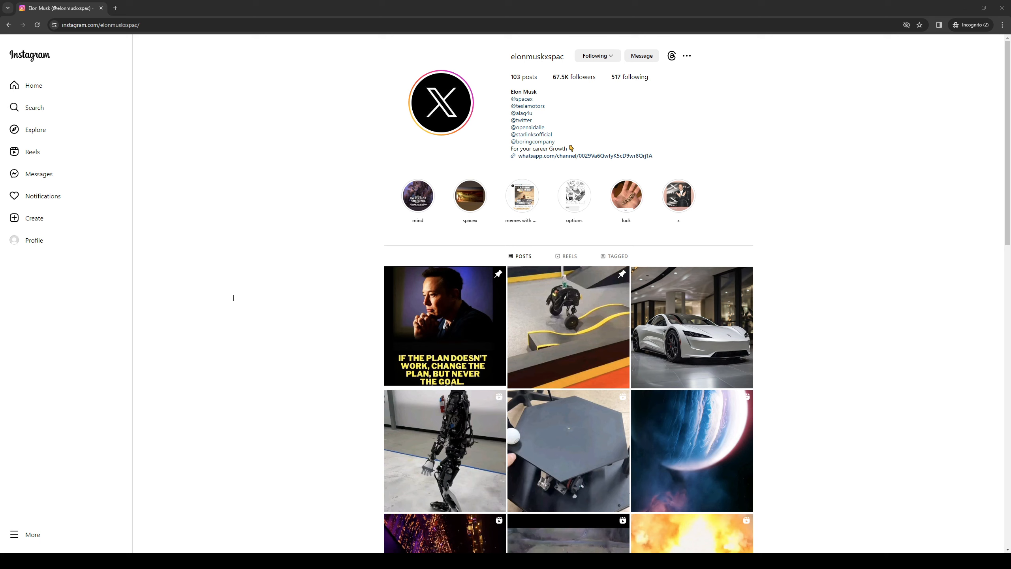
mouse_move(282, 299)
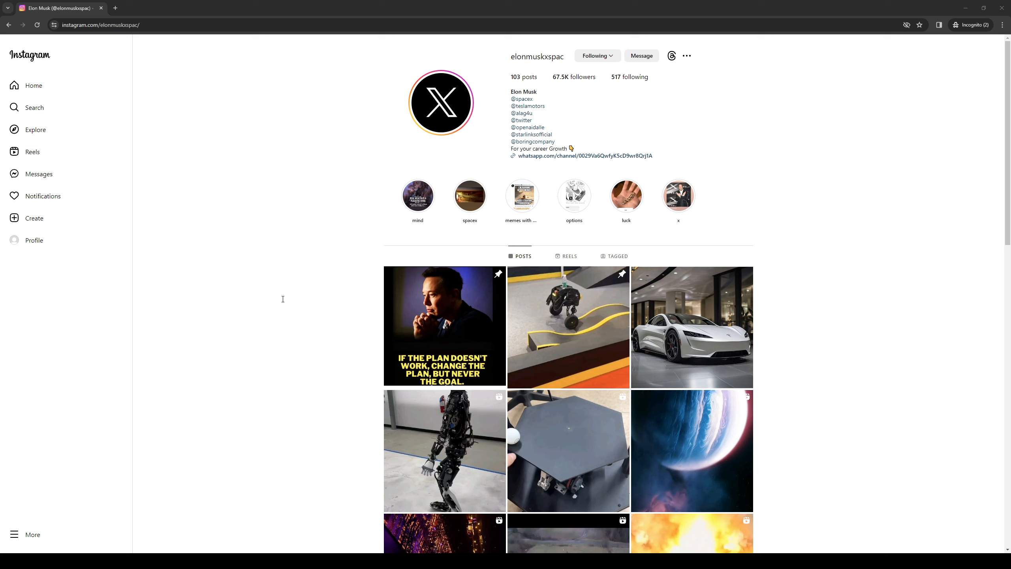
mouse_move(541, 308)
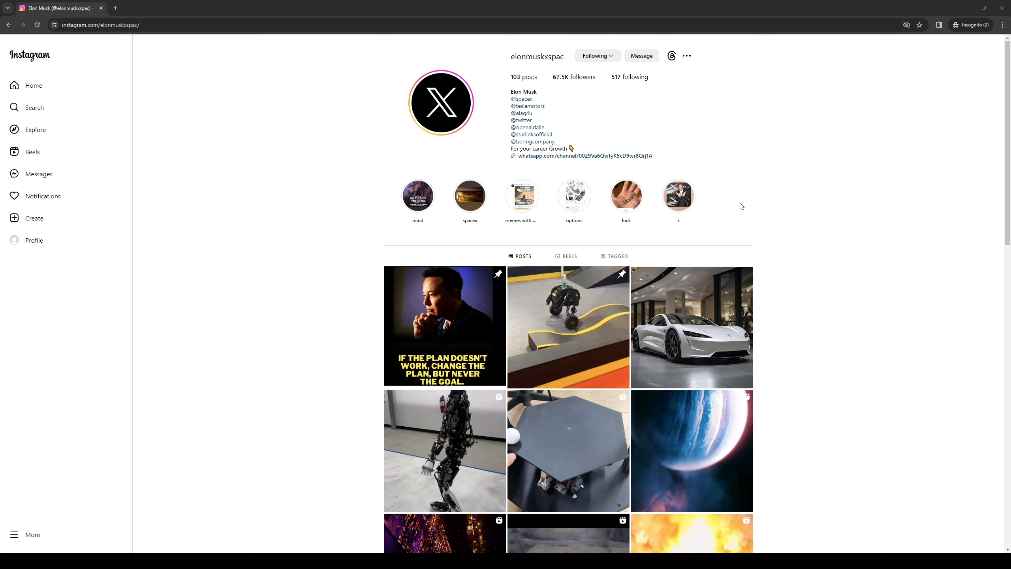
mouse_move(599, 379)
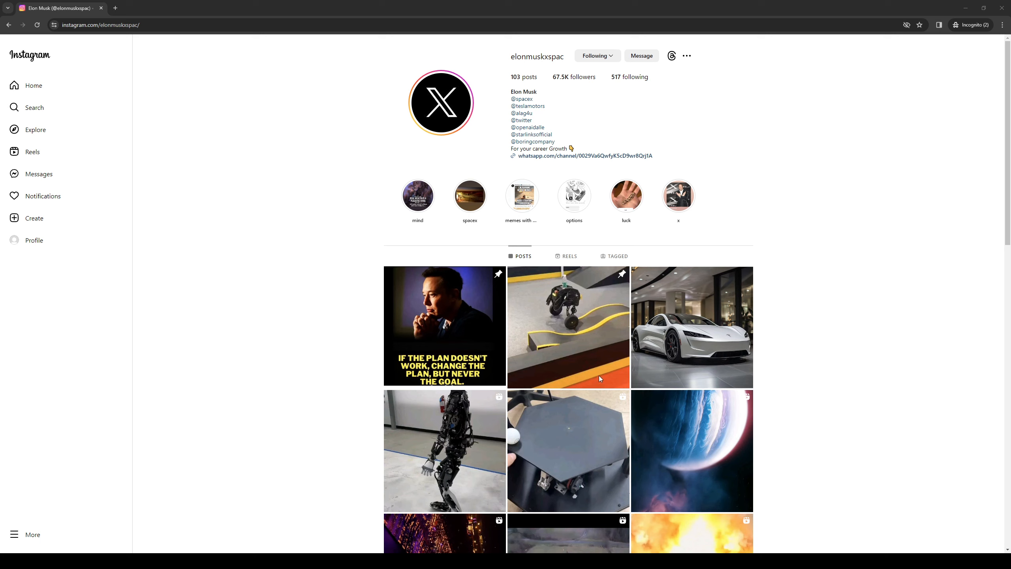
mouse_move(585, 384)
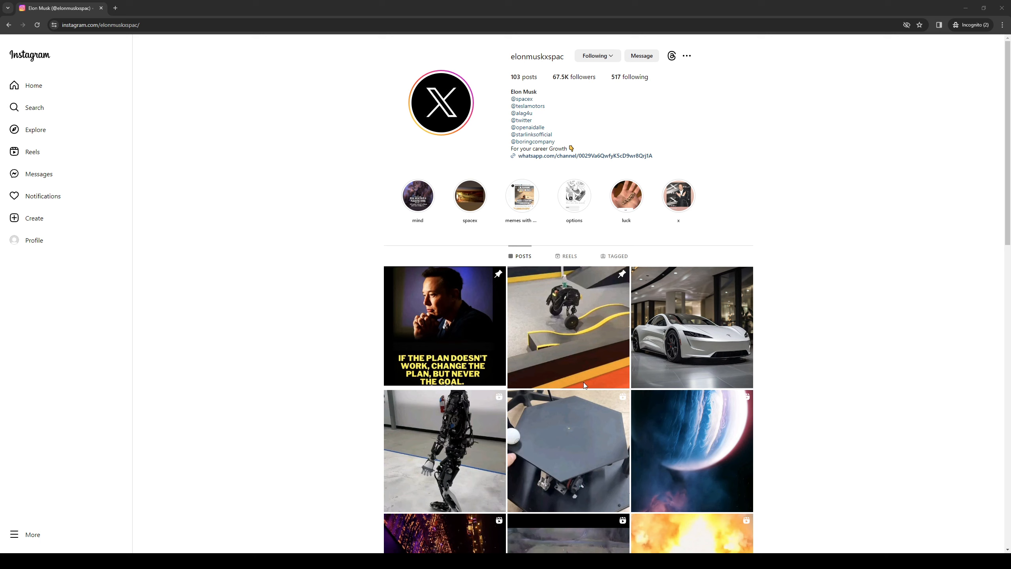
mouse_move(612, 367)
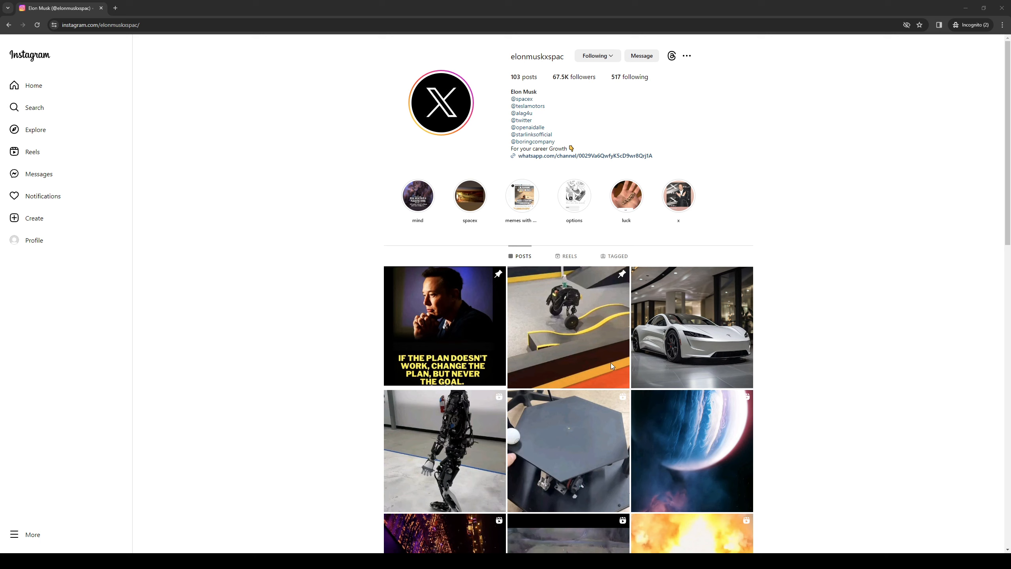